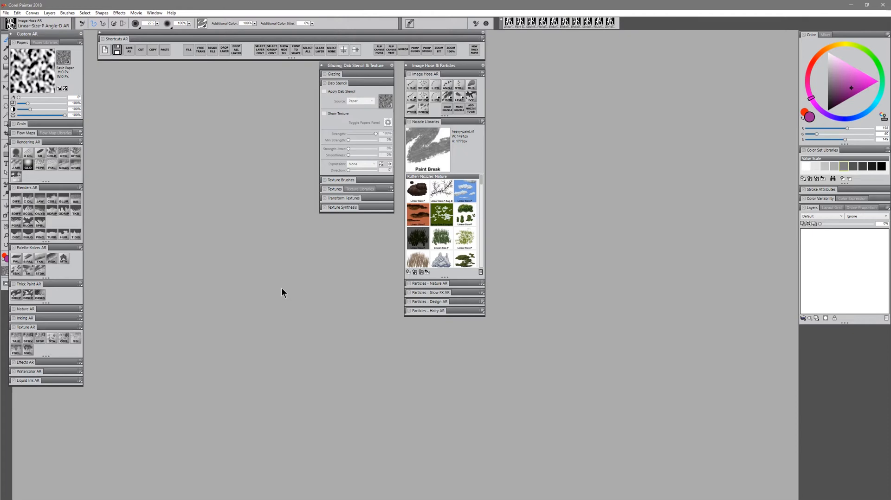
mouse_move(556, 255)
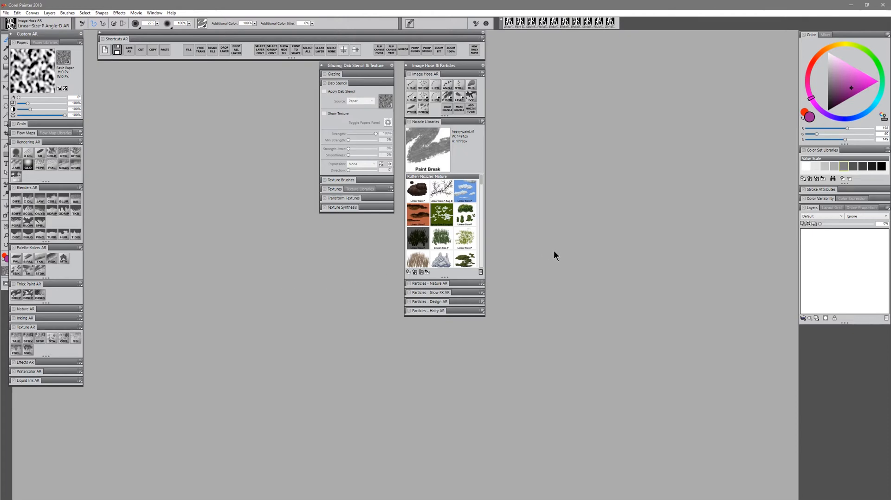
mouse_move(475, 23)
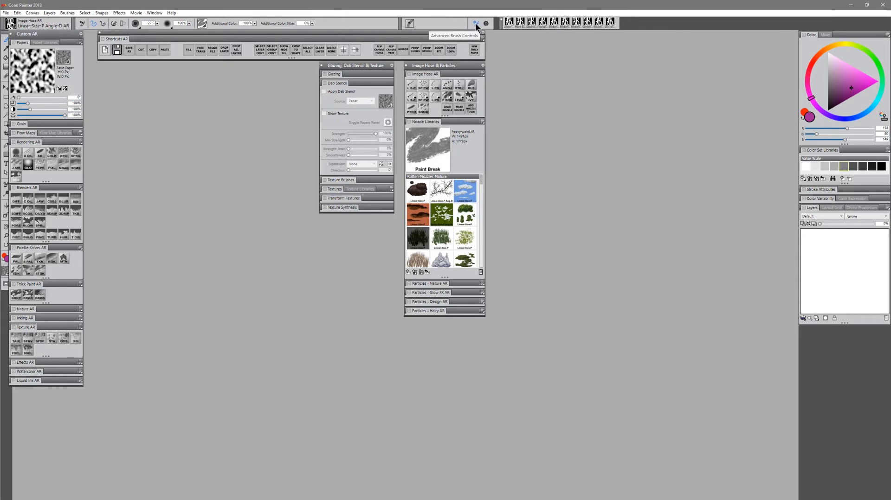
Show the Advanced Brush Controls palette for the Image Hose brush.
left_click(475, 23)
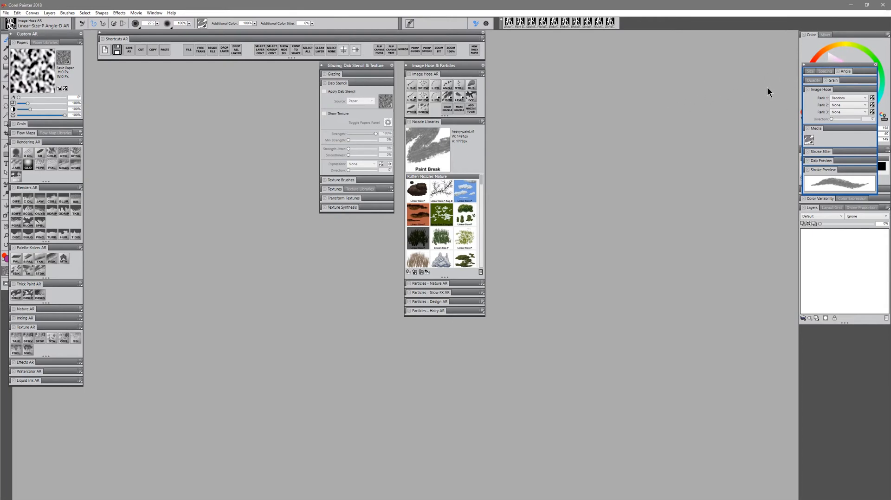
mouse_move(811, 118)
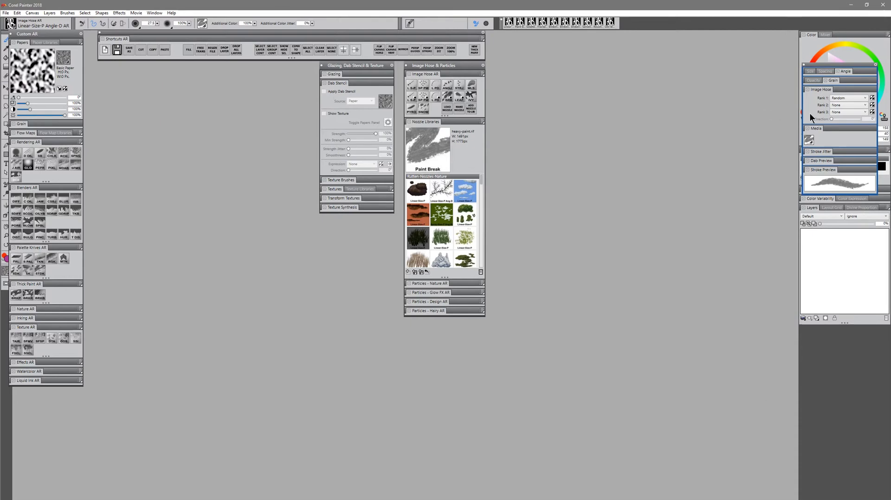
mouse_move(653, 332)
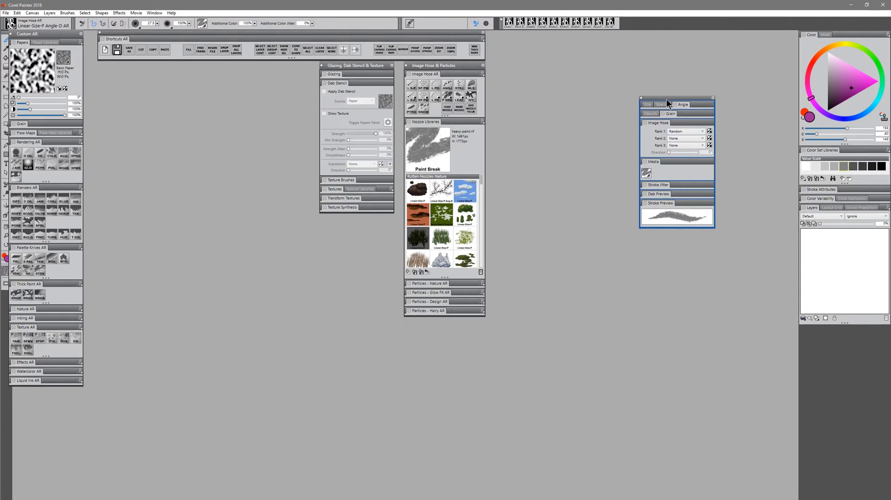
Float the Advanced Brush Controls palette beside the left-hand brush category panels.
left_click(155, 13)
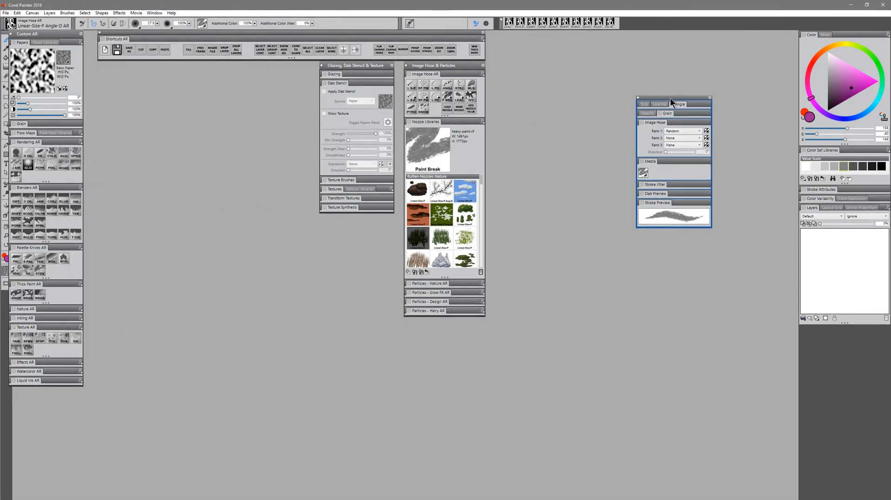
left_click_drag(673, 98, 202, 124)
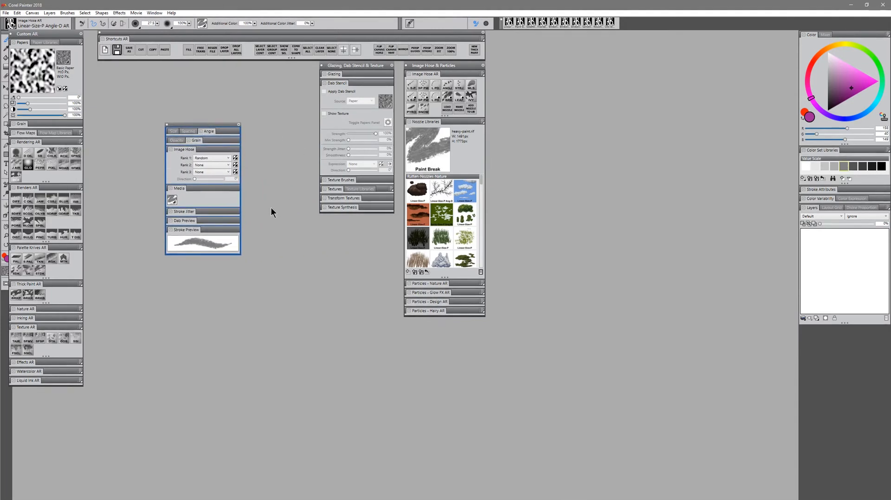
mouse_move(271, 215)
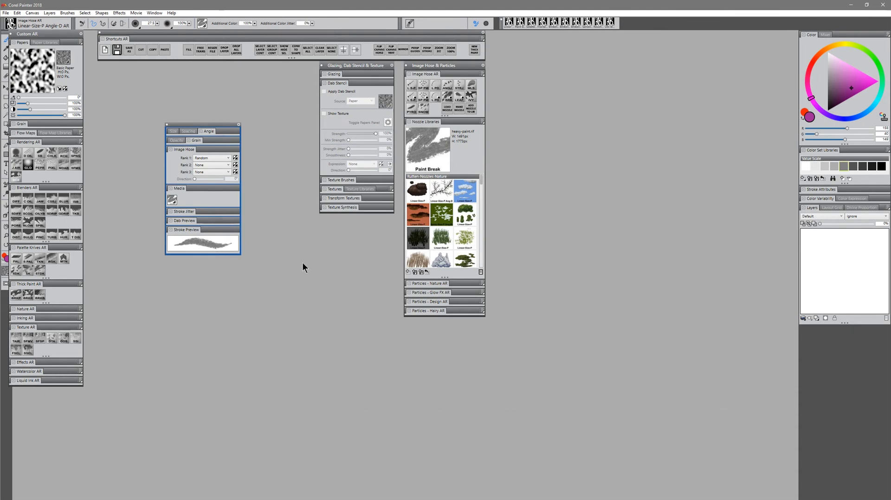
mouse_move(305, 268)
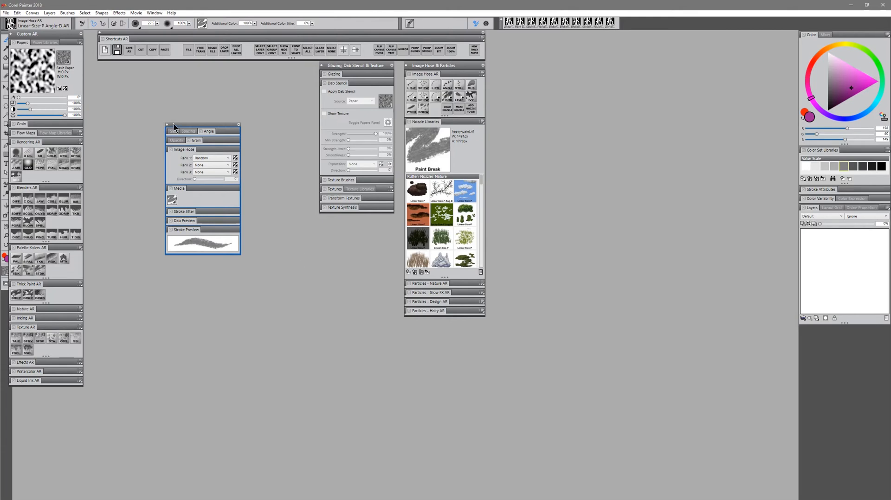
Push the Advanced Brush Controls palette past the right screen edge, out of view.
left_click_drag(174, 125, 620, 101)
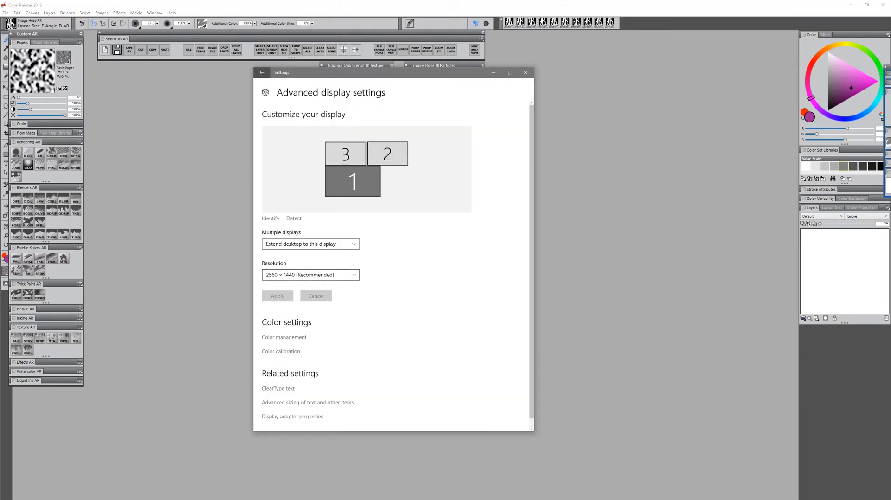
Review the Resolution list for display 1 and leave it unchanged.
left_click(310, 275)
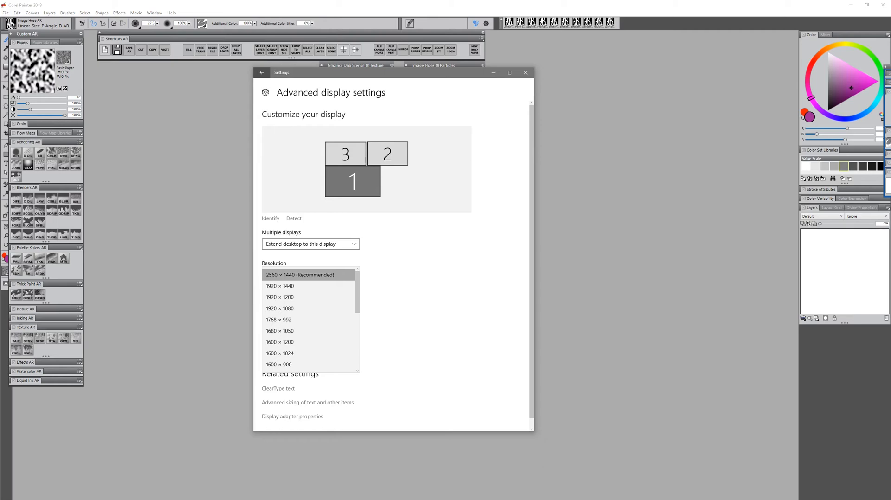
left_click(262, 72)
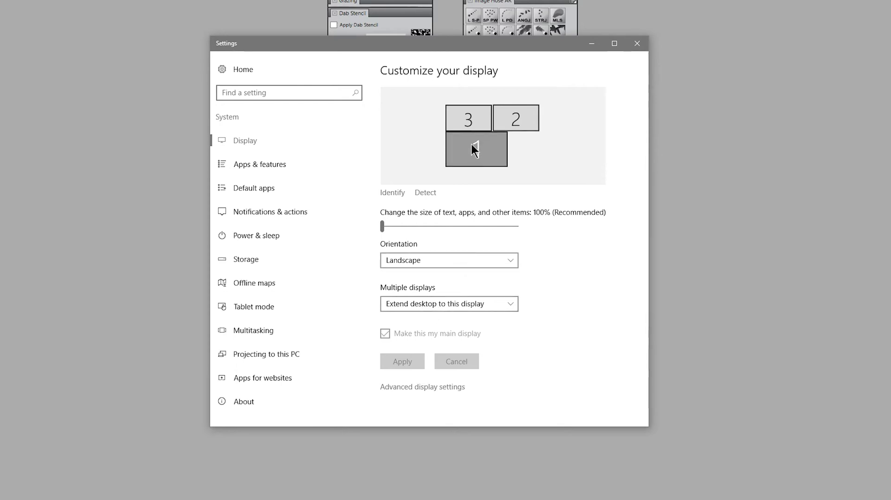
In Advanced display settings, drop display 1 to a much lower resolution so the palette reappears.
left_click(422, 386)
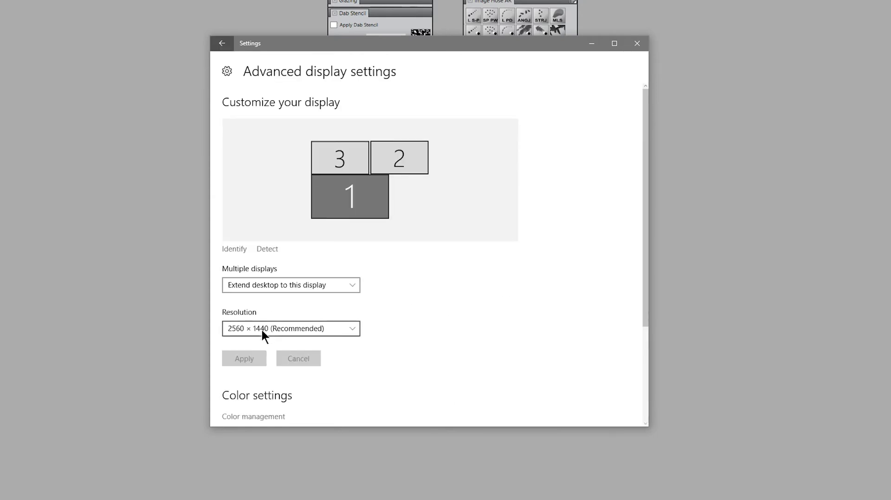
left_click(291, 328)
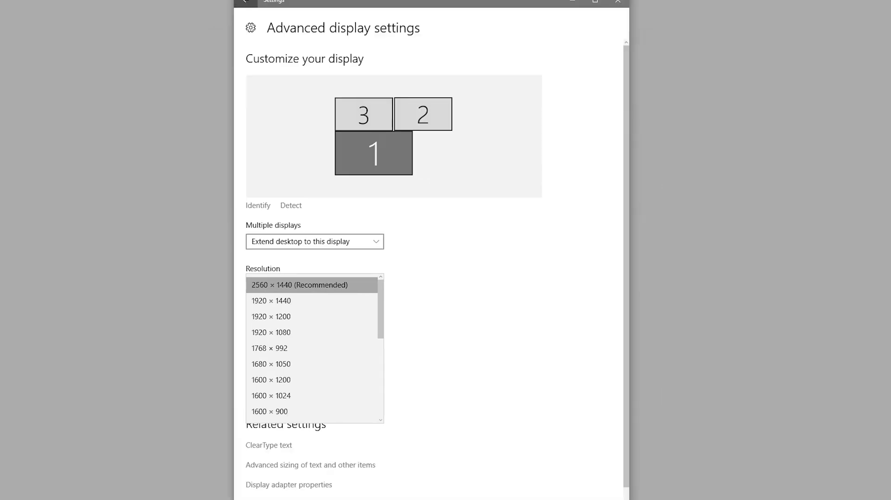
scroll("down", 3)
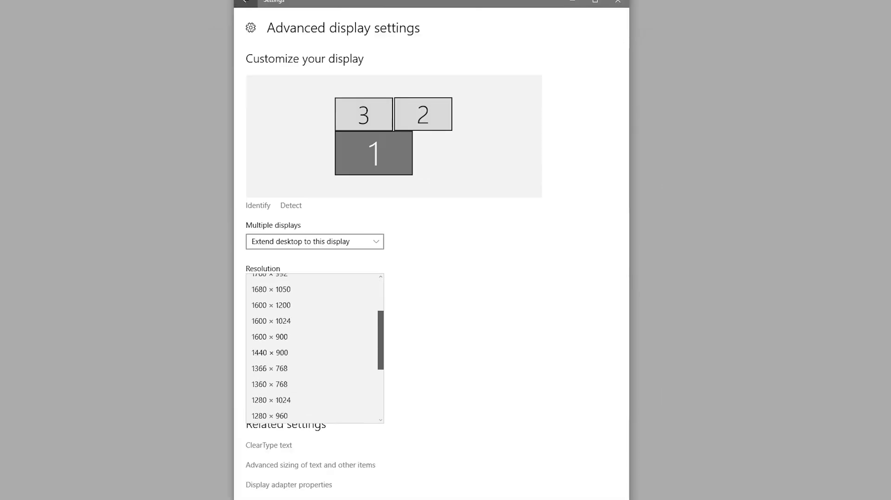
left_click(271, 286)
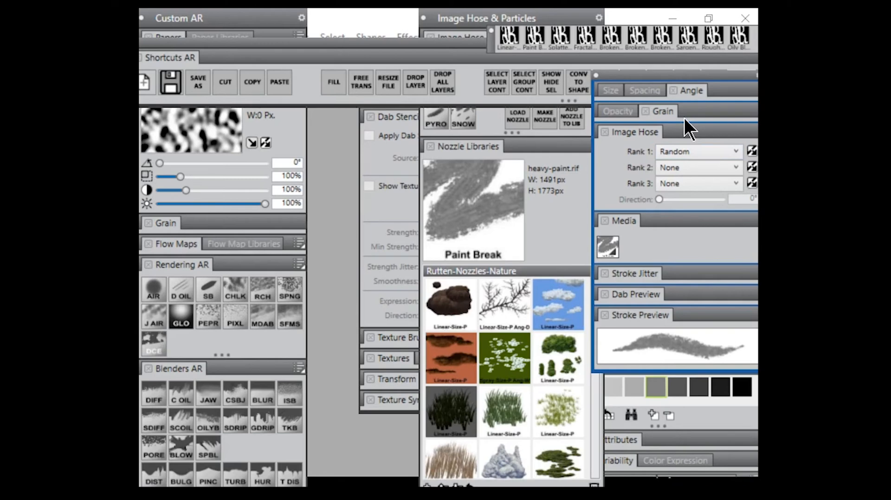
mouse_move(682, 86)
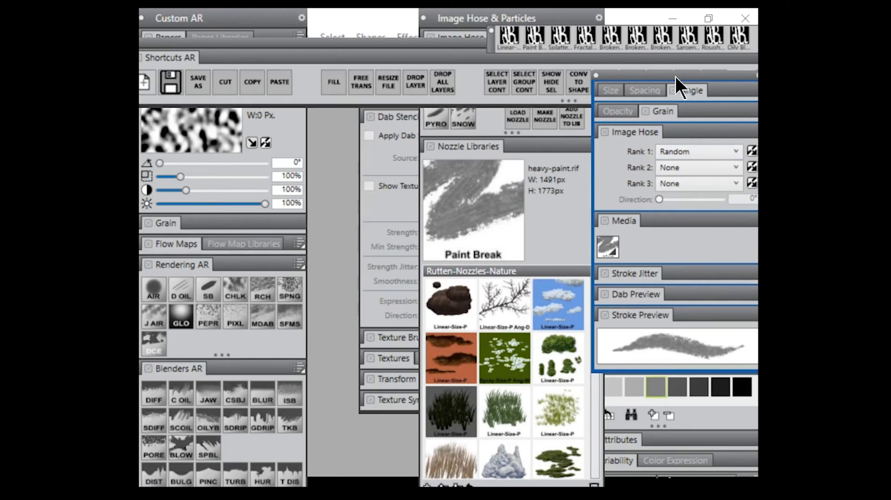
mouse_move(688, 85)
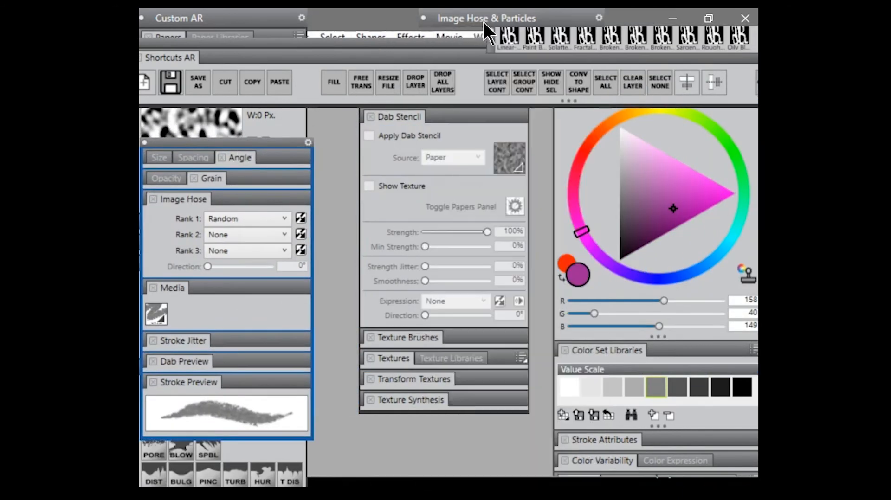
Move the now-visible Image Hose controls palette from the right edge to the left side.
left_click(479, 37)
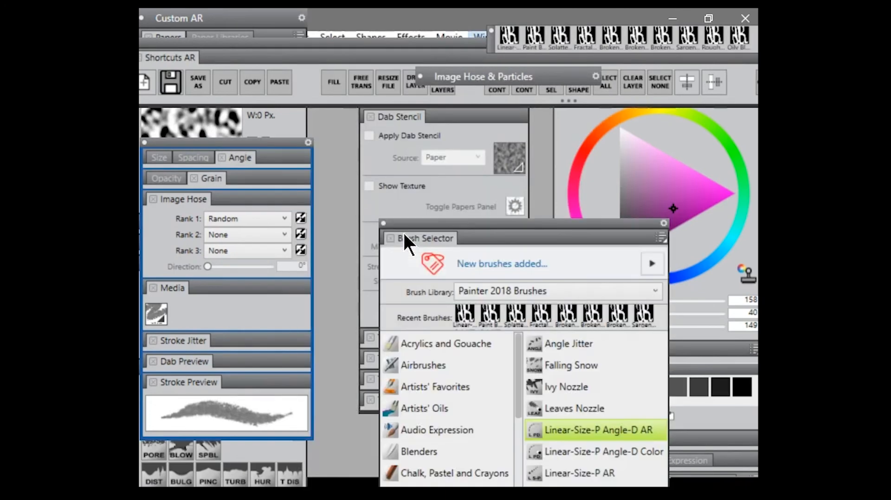
mouse_move(466, 230)
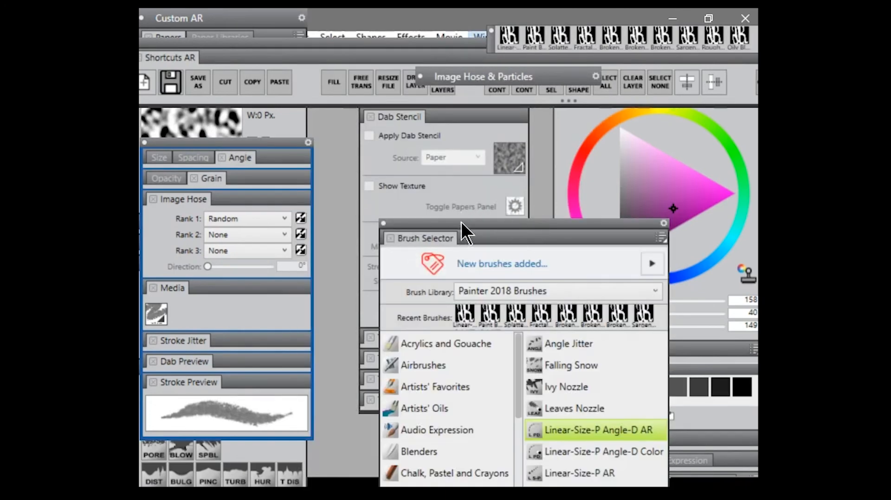
left_click_drag(463, 238, 185, 128)
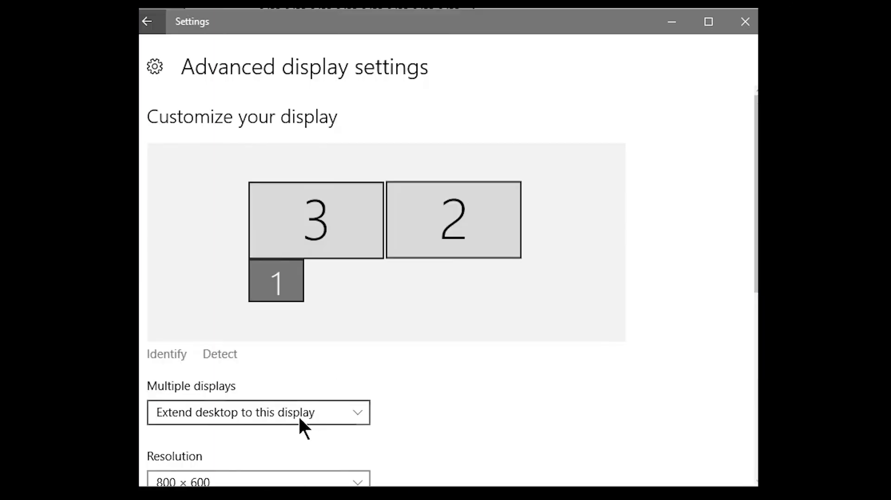
Restore display 1 to 2560 × 1440 (Recommended) resolution.
left_click(258, 478)
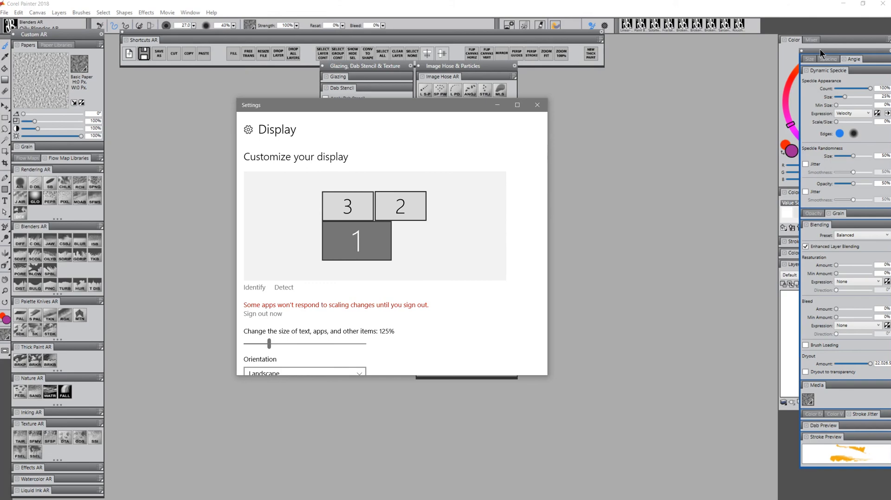
Place the Advanced Brush Controls palette beside the left brush panels at full resolution.
left_click(537, 105)
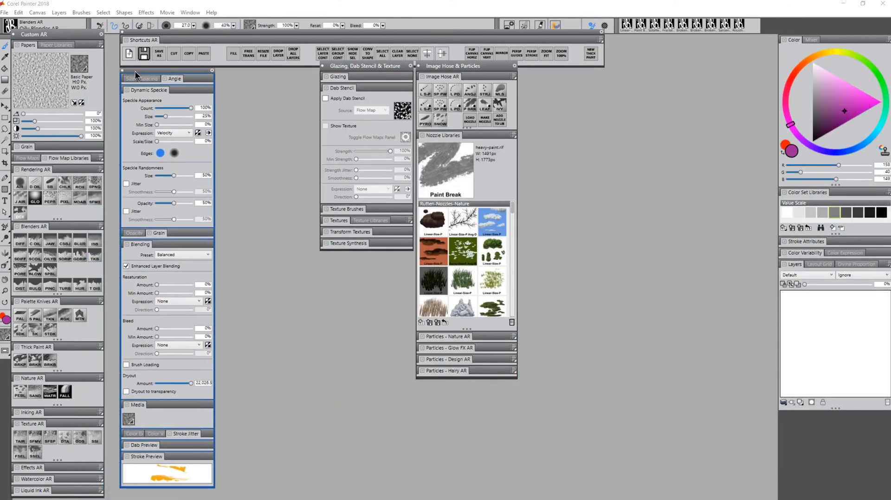